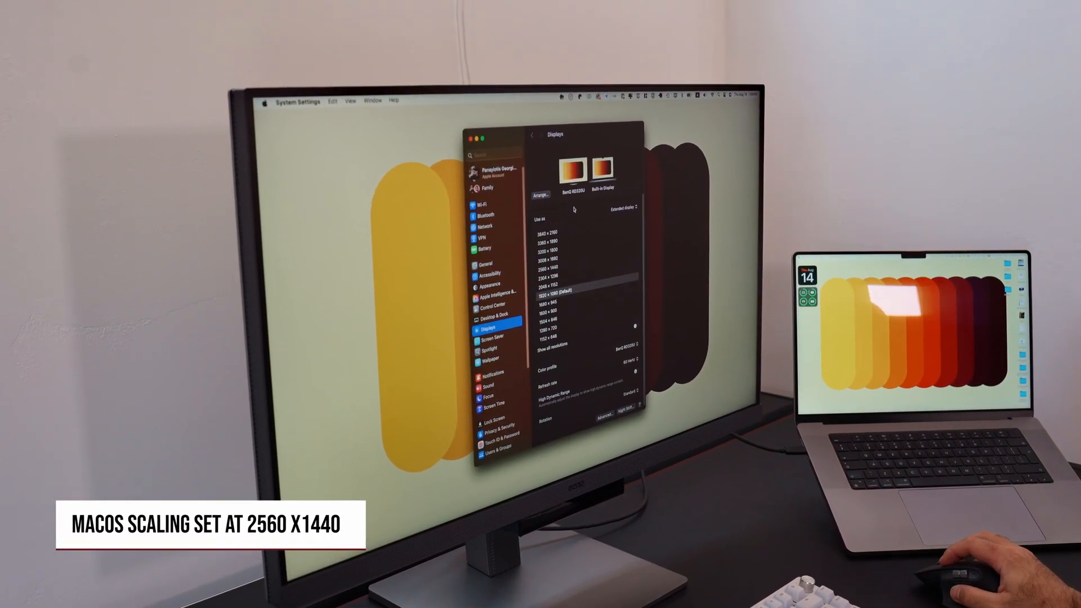
# - Set the external monitor's resolution to 2560 × 1440 instead of the 1920 × 1080 default
pyautogui.click(557, 270)
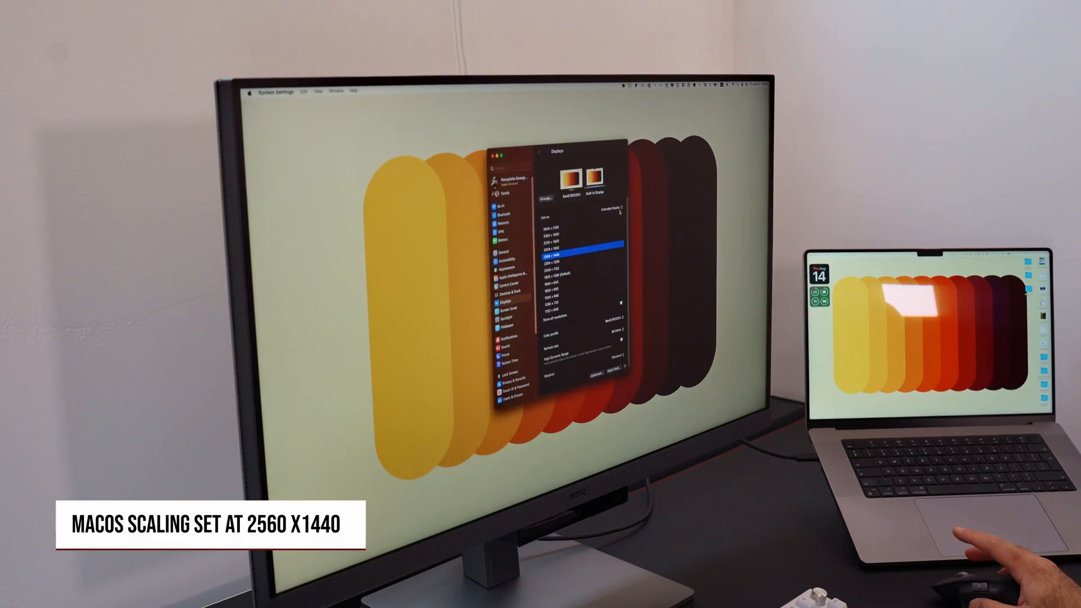